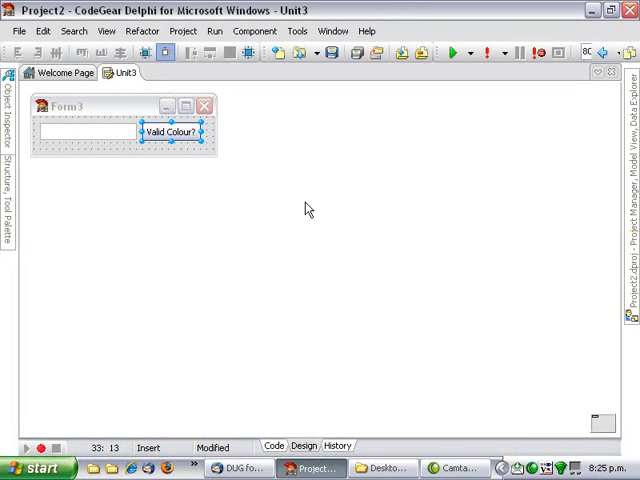
mouse_move(128, 122)
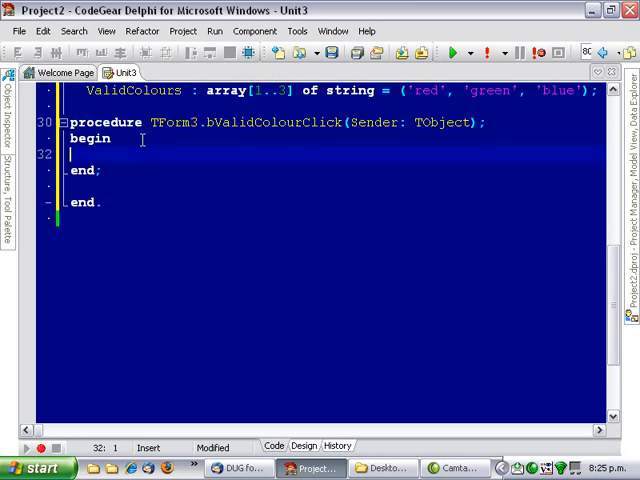
- Scroll up to the new bValidColourClick handler beneath the ValidColours array
scroll(up, 3)
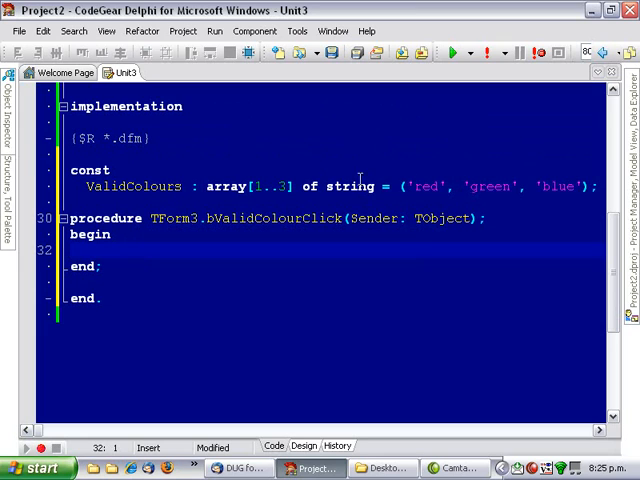
mouse_move(464, 186)
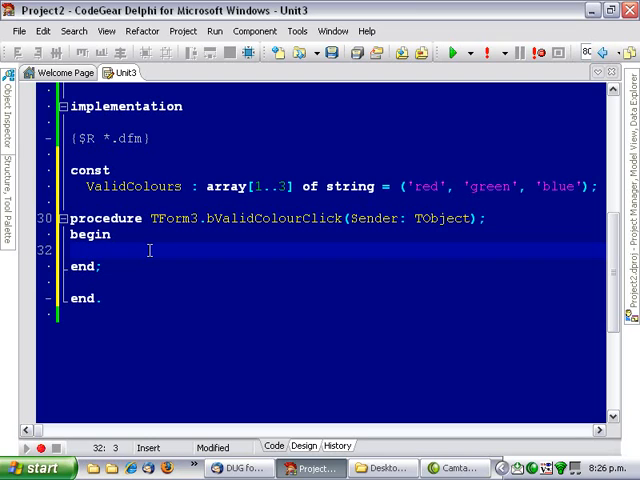
- Write a for loop running I from low(ValidColours) to high(ValidColours)
text(for)
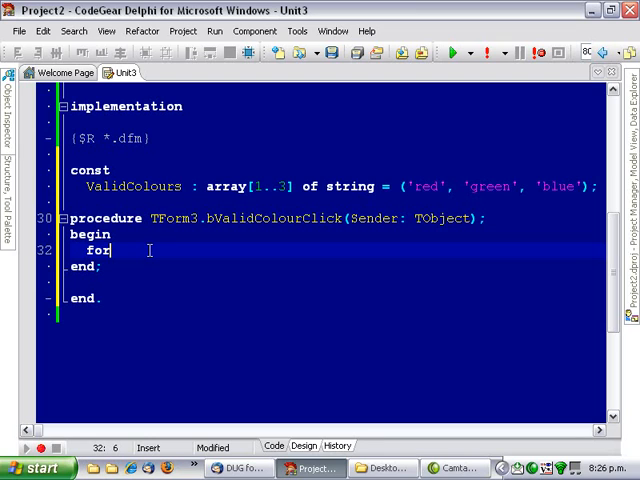
text(i := 0 to List.Count - 1 do)
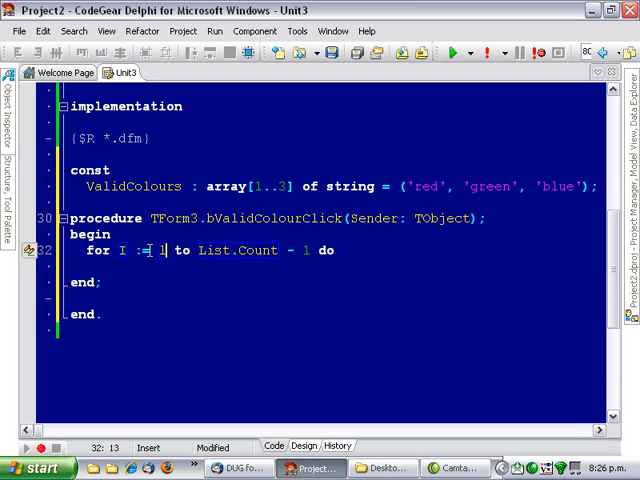
text(low(ValidColours)
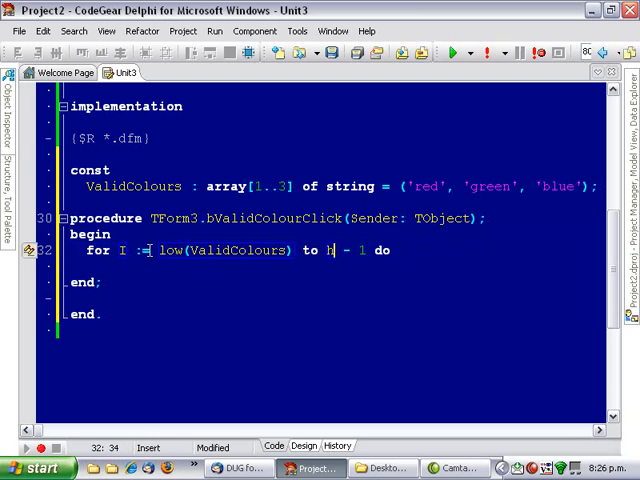
text(igh(Val)
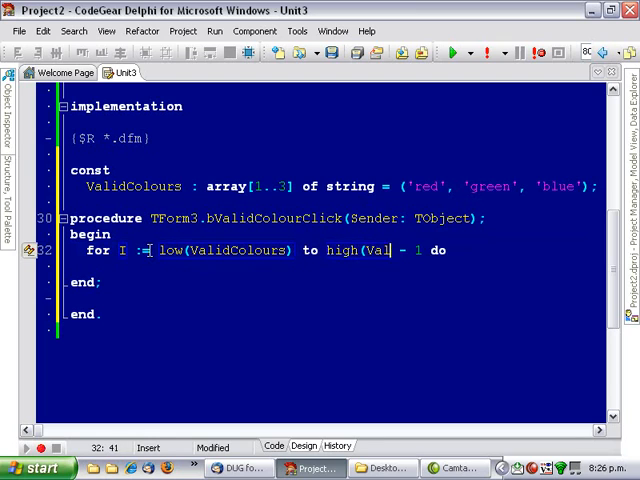
text(dColours))
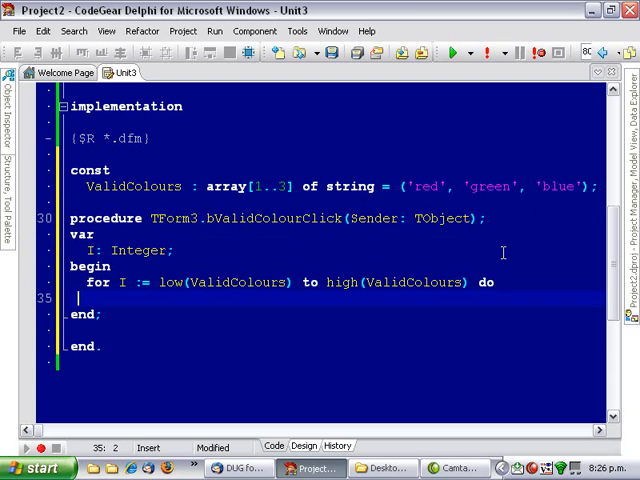
- Inside the loop, compare LowerCase(eValidColour.Text) with ValidColours[I]
text(begin)
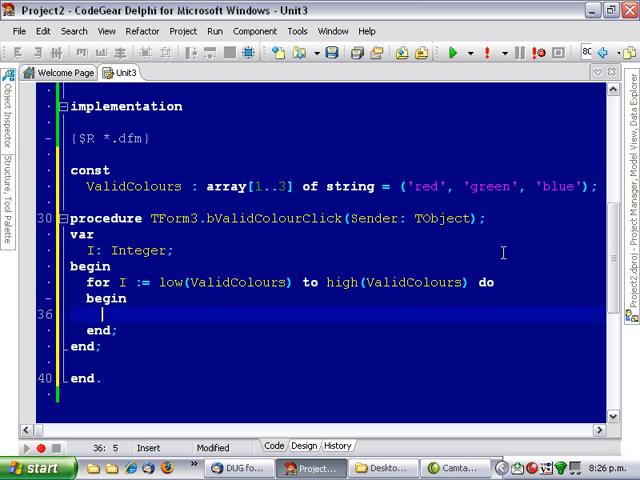
text(if True then)
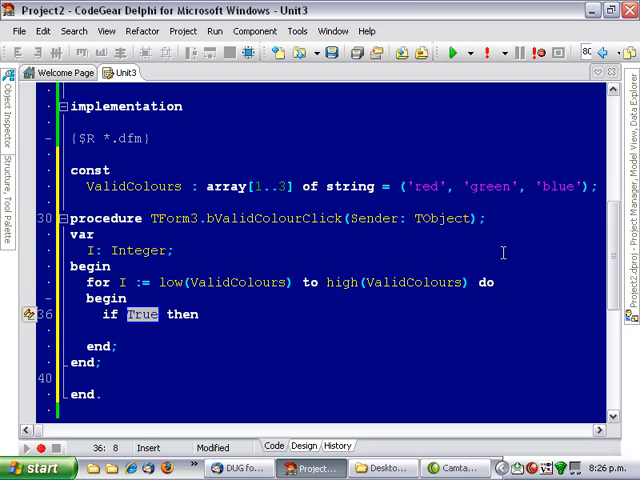
text(I)
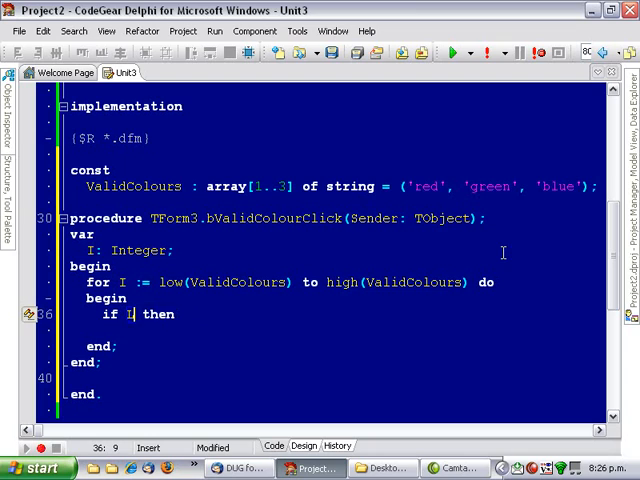
text(LowerCase()
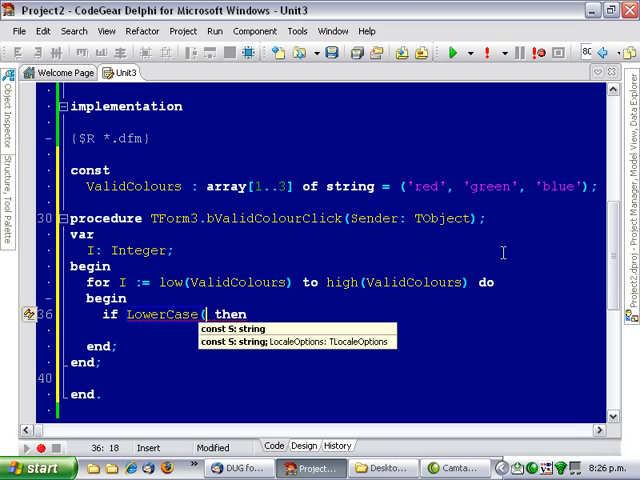
text(EV)
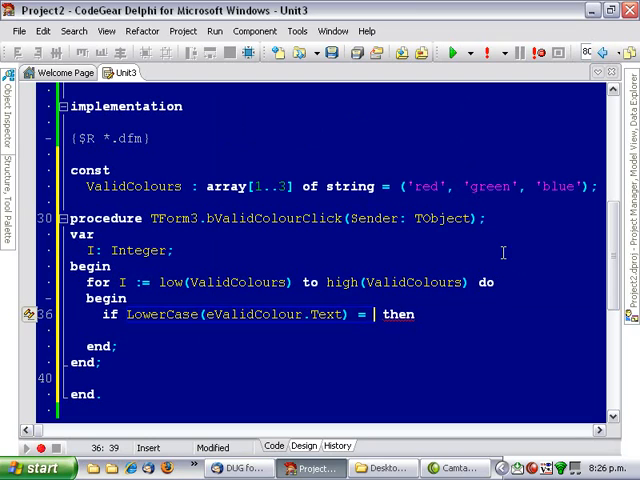
text(ValidColours[i)
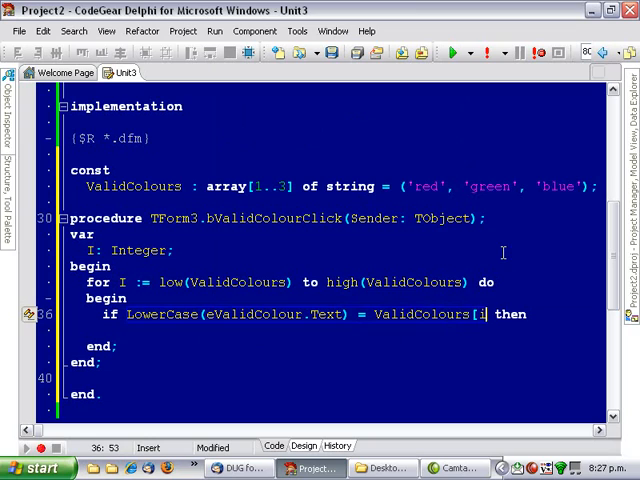
- On a match ShowMessage('Valid') and Exit, otherwise ShowMessage('Invalid') after the loop
text(begin)
text(Show)
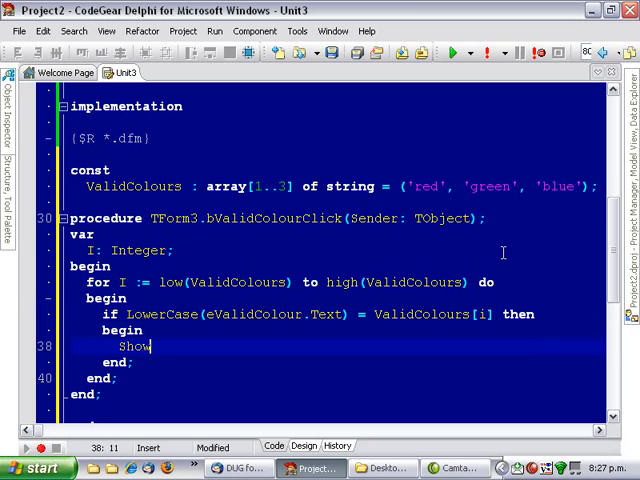
text(Message('V)
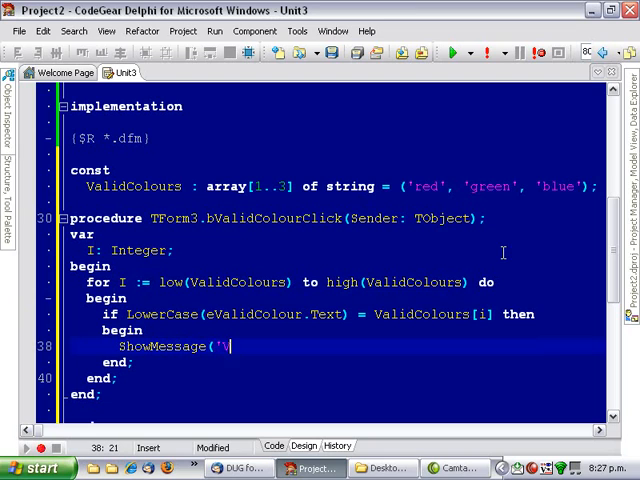
text(alid');)
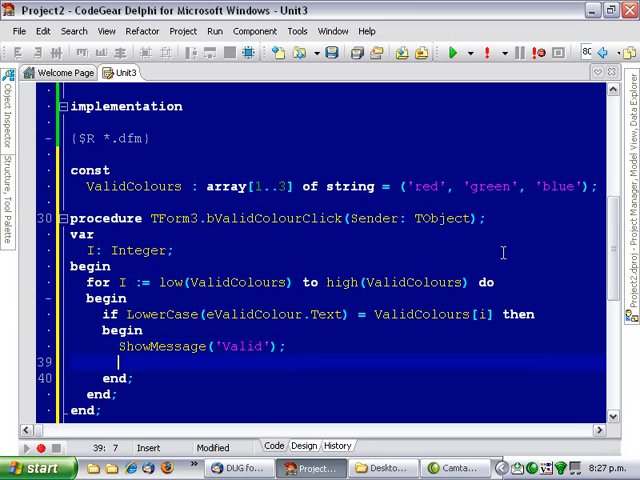
text(Exit;)
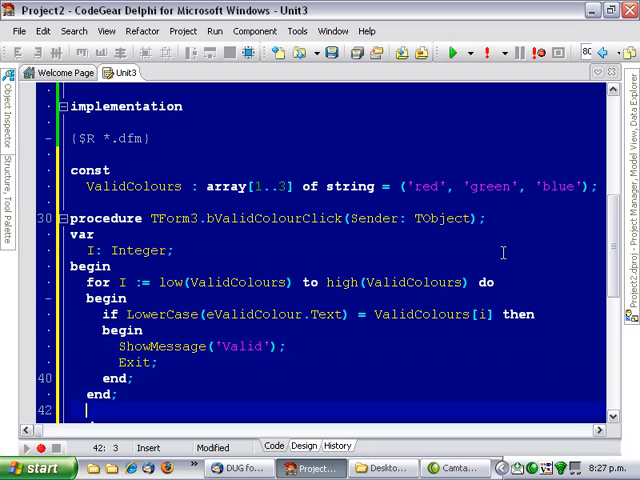
text(ShowMessage()
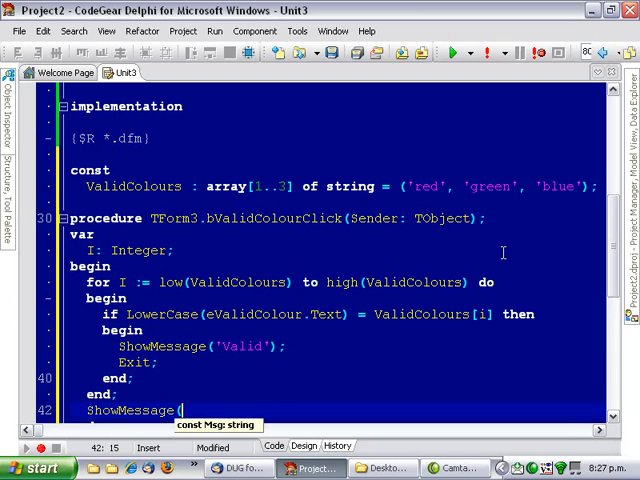
text('Invalid');)
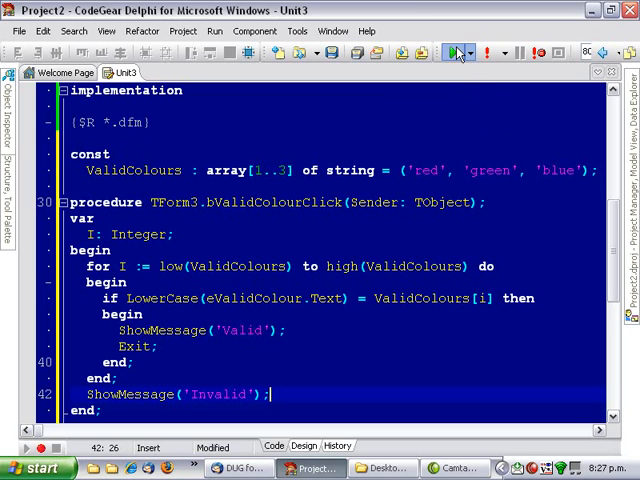
- Enter red then yellow in the form's edit box, check it, and dismiss the Invalid message
click(452, 52)
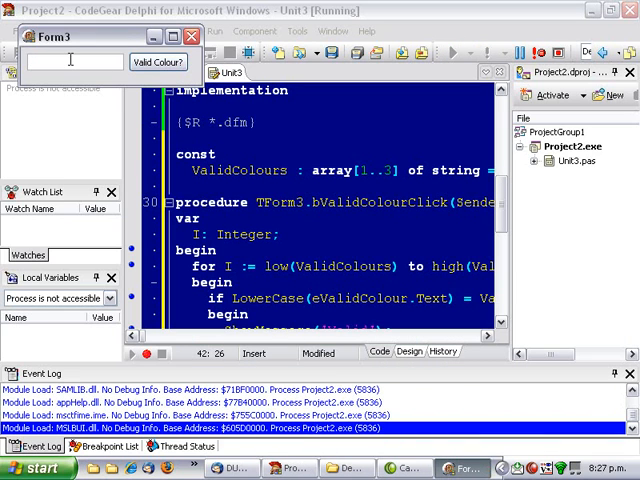
text(red)
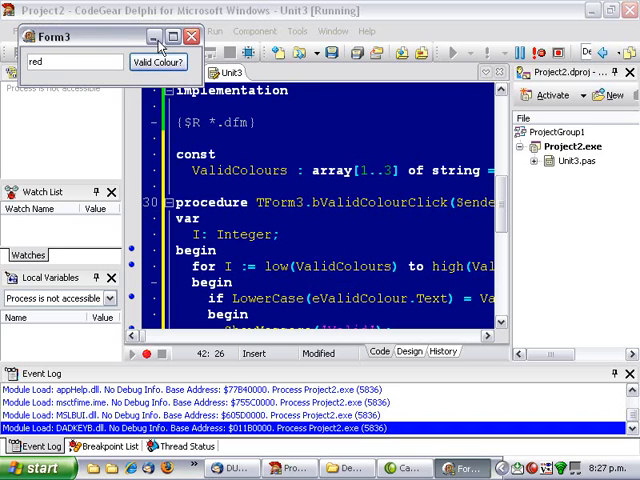
text(ye)
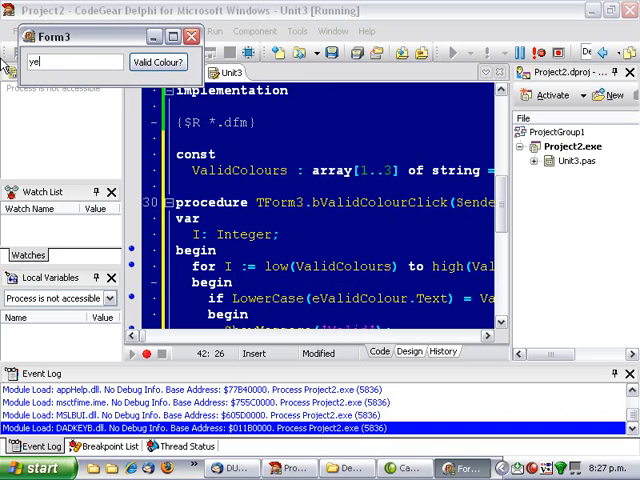
click(156, 62)
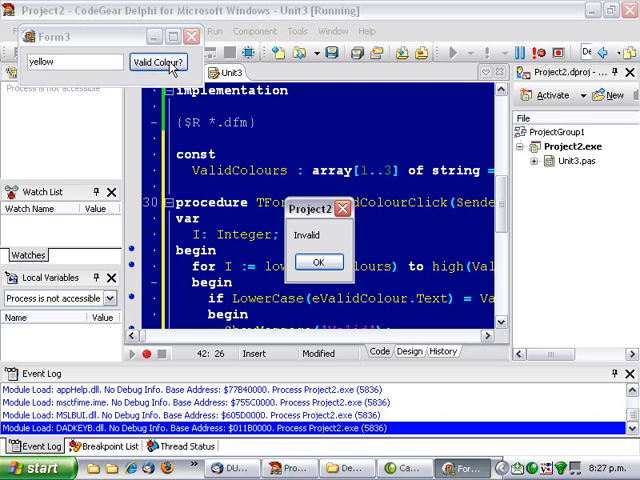
click(320, 262)
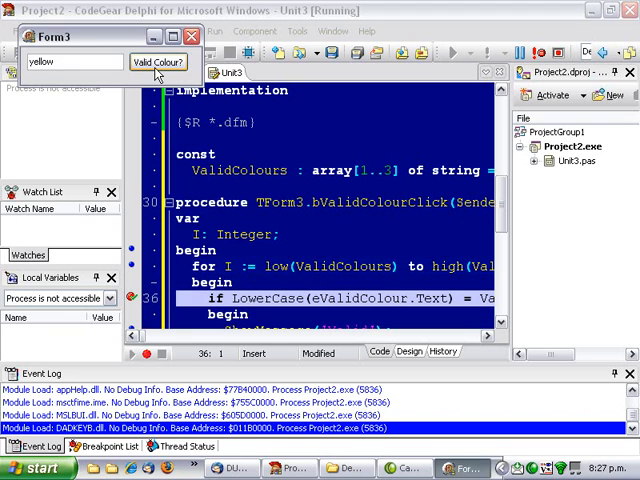
- Check yellow again through the line 36 breakpoint, dismiss Invalid, and close the running form
click(156, 62)
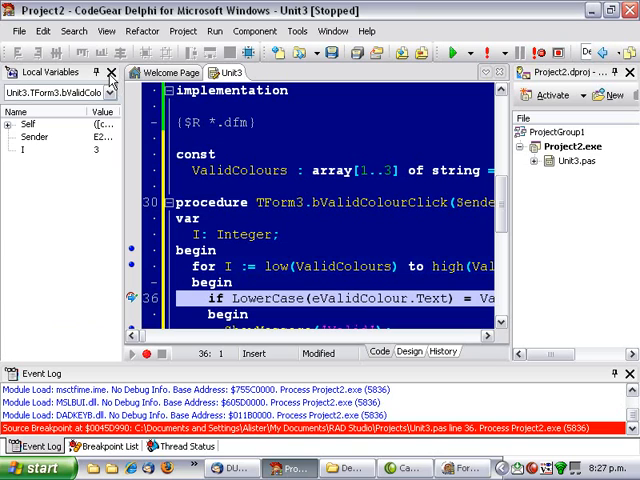
mouse_move(100, 160)
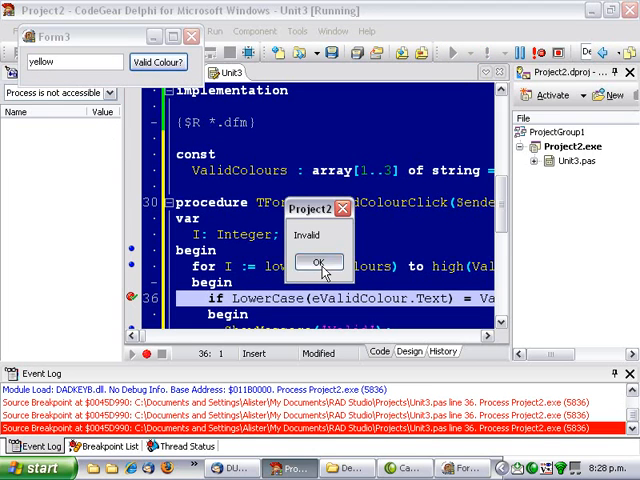
click(318, 262)
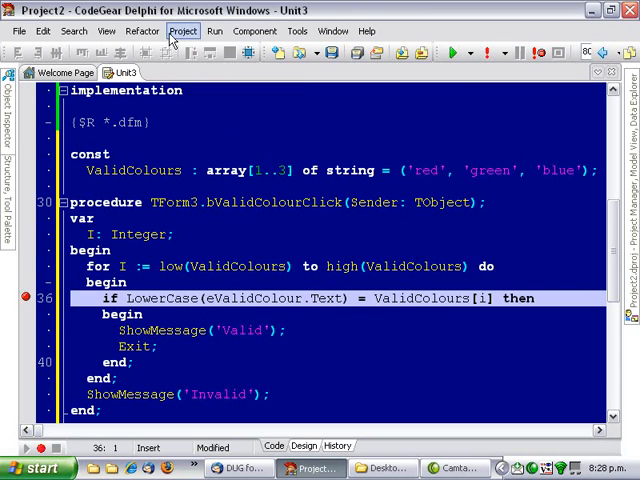
click(184, 32)
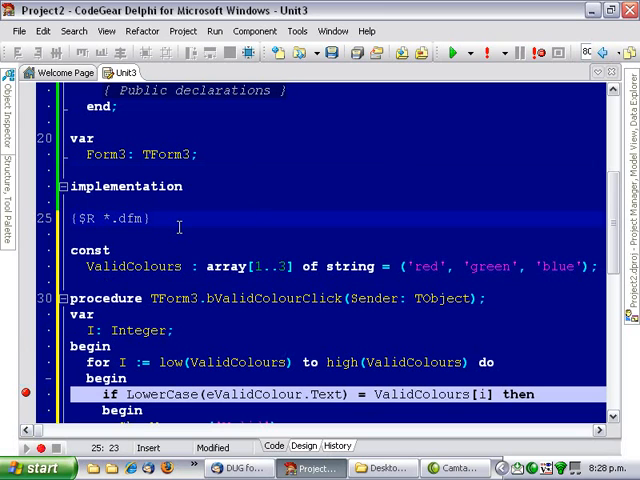
- Run again with a one-letter entry, continue past the breakpoint, dismiss Invalid and close Form3
click(452, 52)
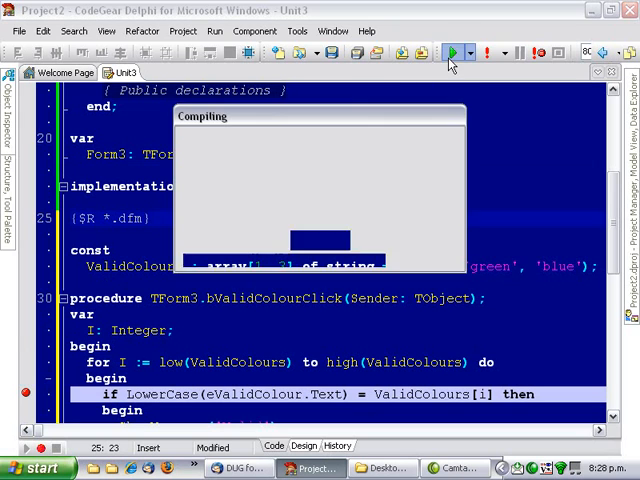
click(452, 52)
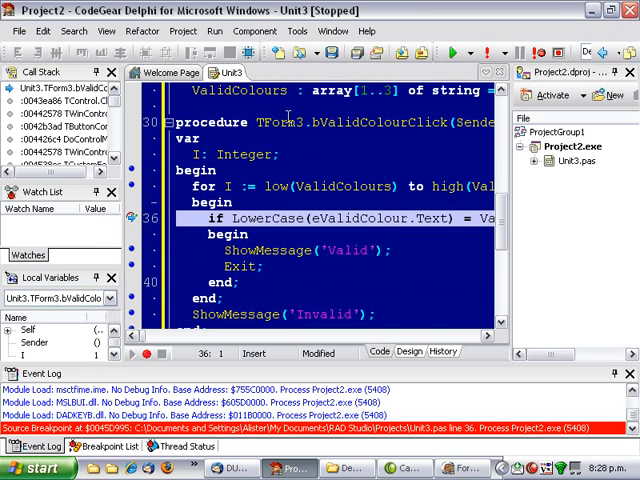
click(454, 52)
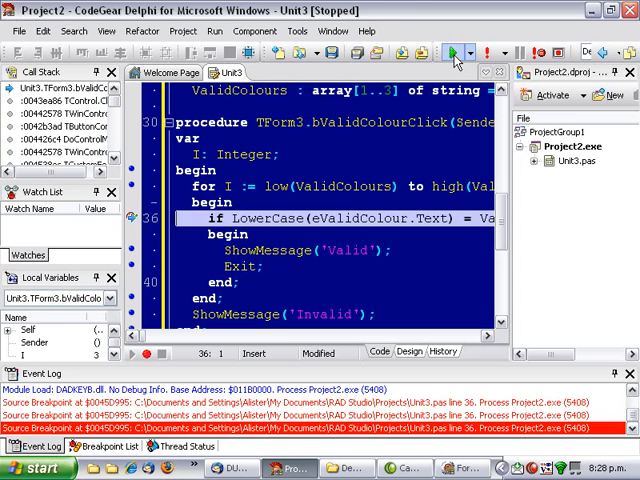
click(452, 52)
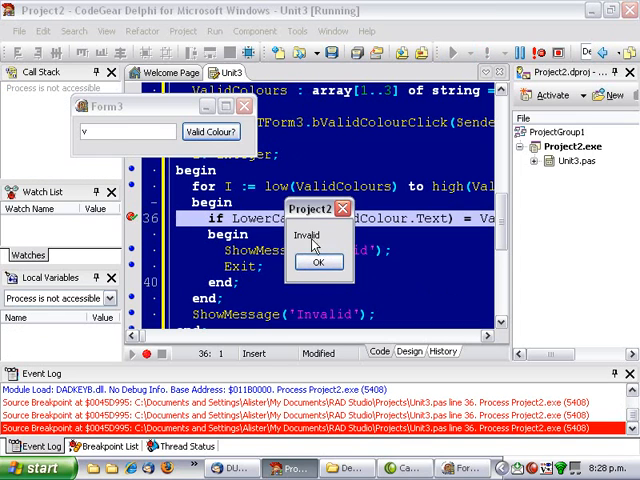
click(318, 260)
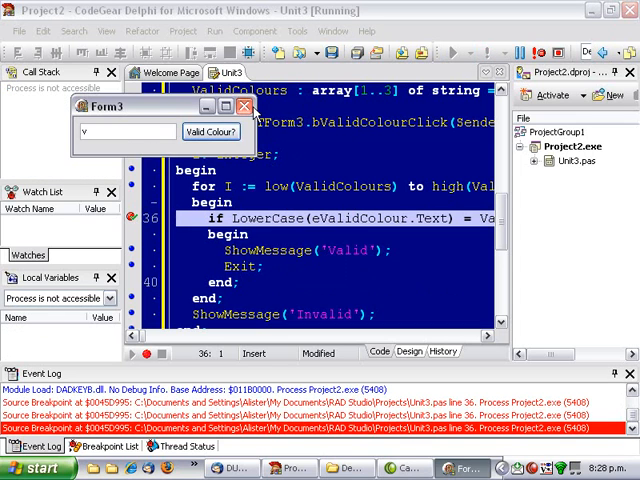
click(250, 108)
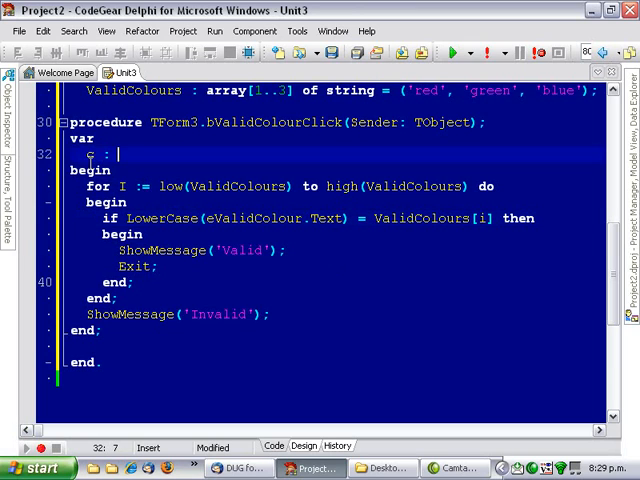
- Declare c : String, loop 'for c in ValidColours', and compare the lowercase entry to c
text(String;)
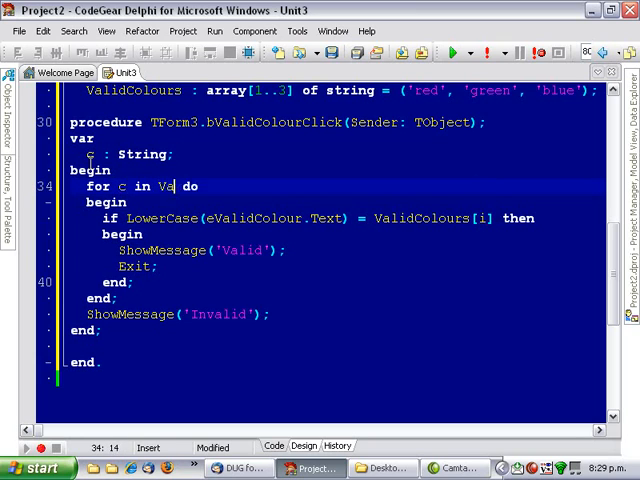
text(lidColours)
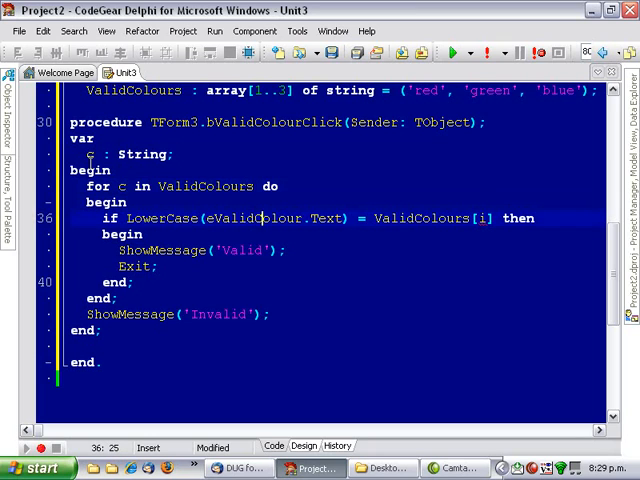
double_click(420, 218)
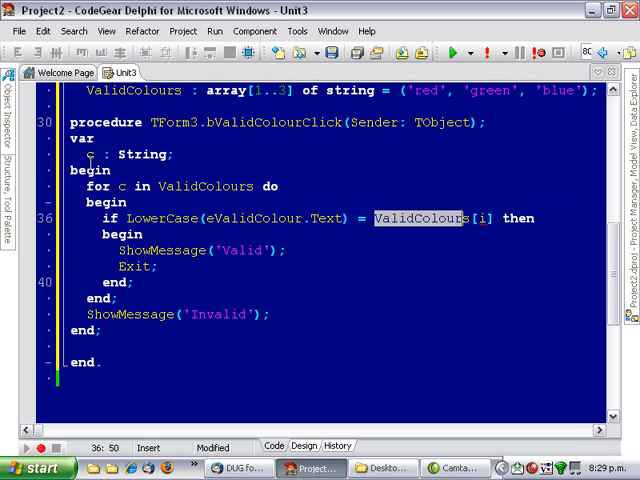
text(c)
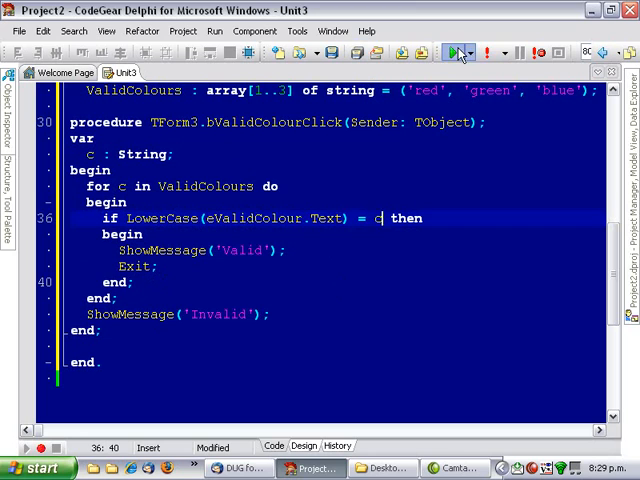
- Show the project overview briefly and hide it again
click(456, 52)
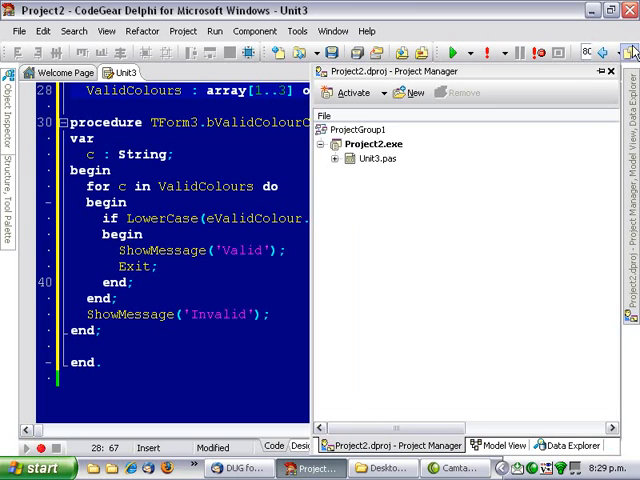
click(610, 72)
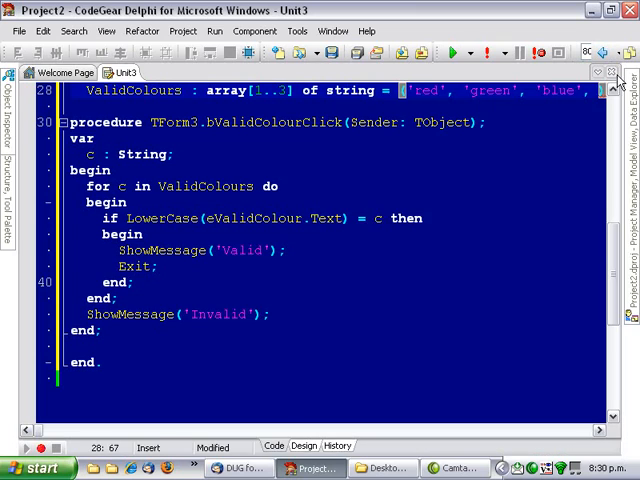